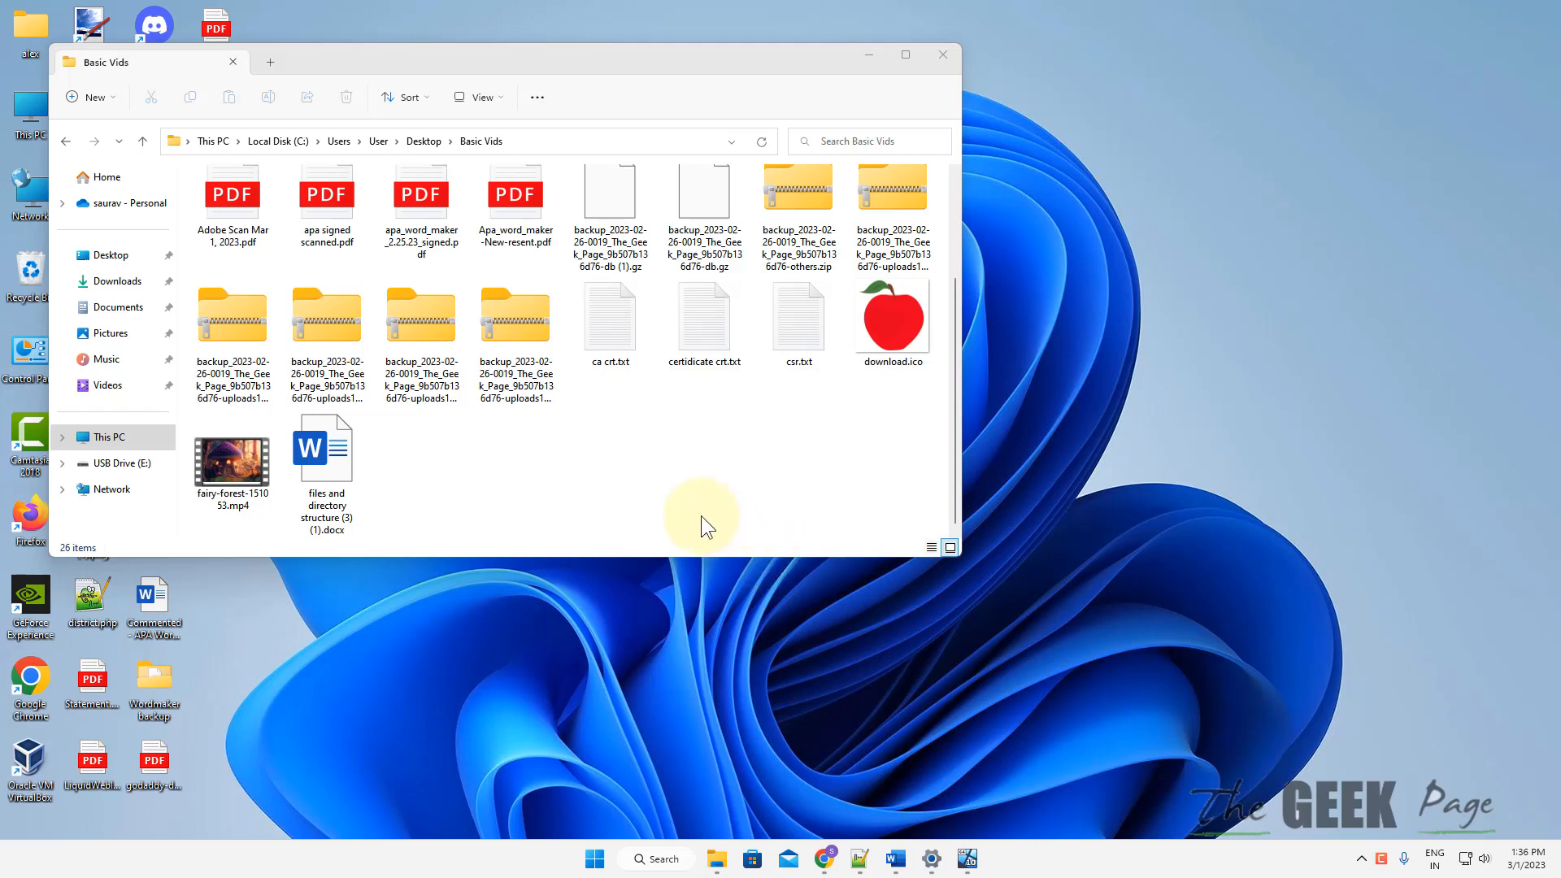
mouse_move(449, 545)
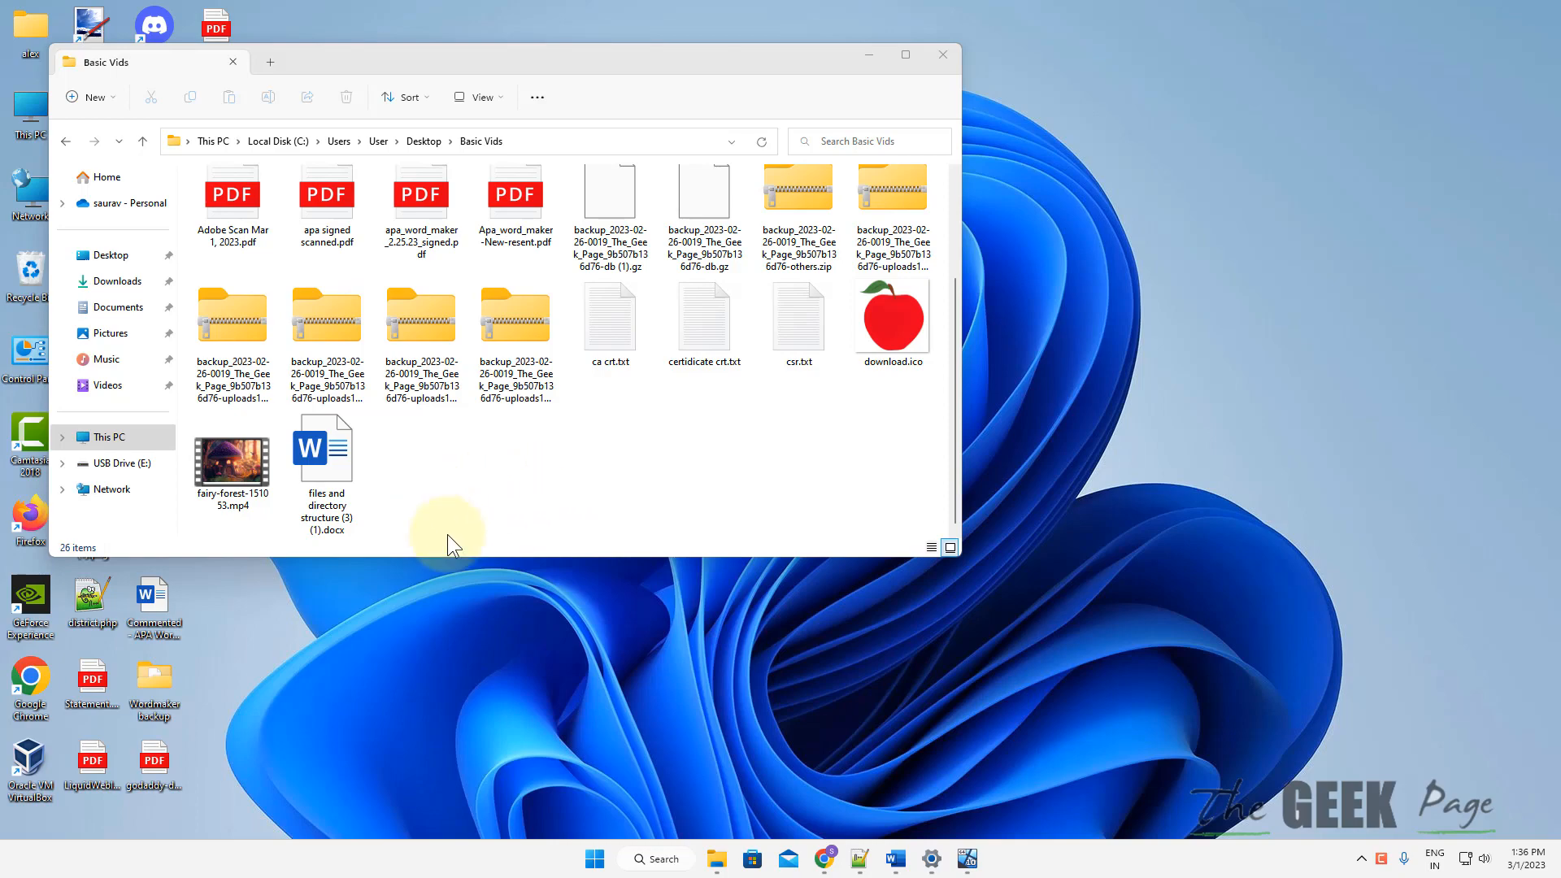
- Launch VLC from Windows search and enable Advanced Controls from the View menu
left_click(662, 859)
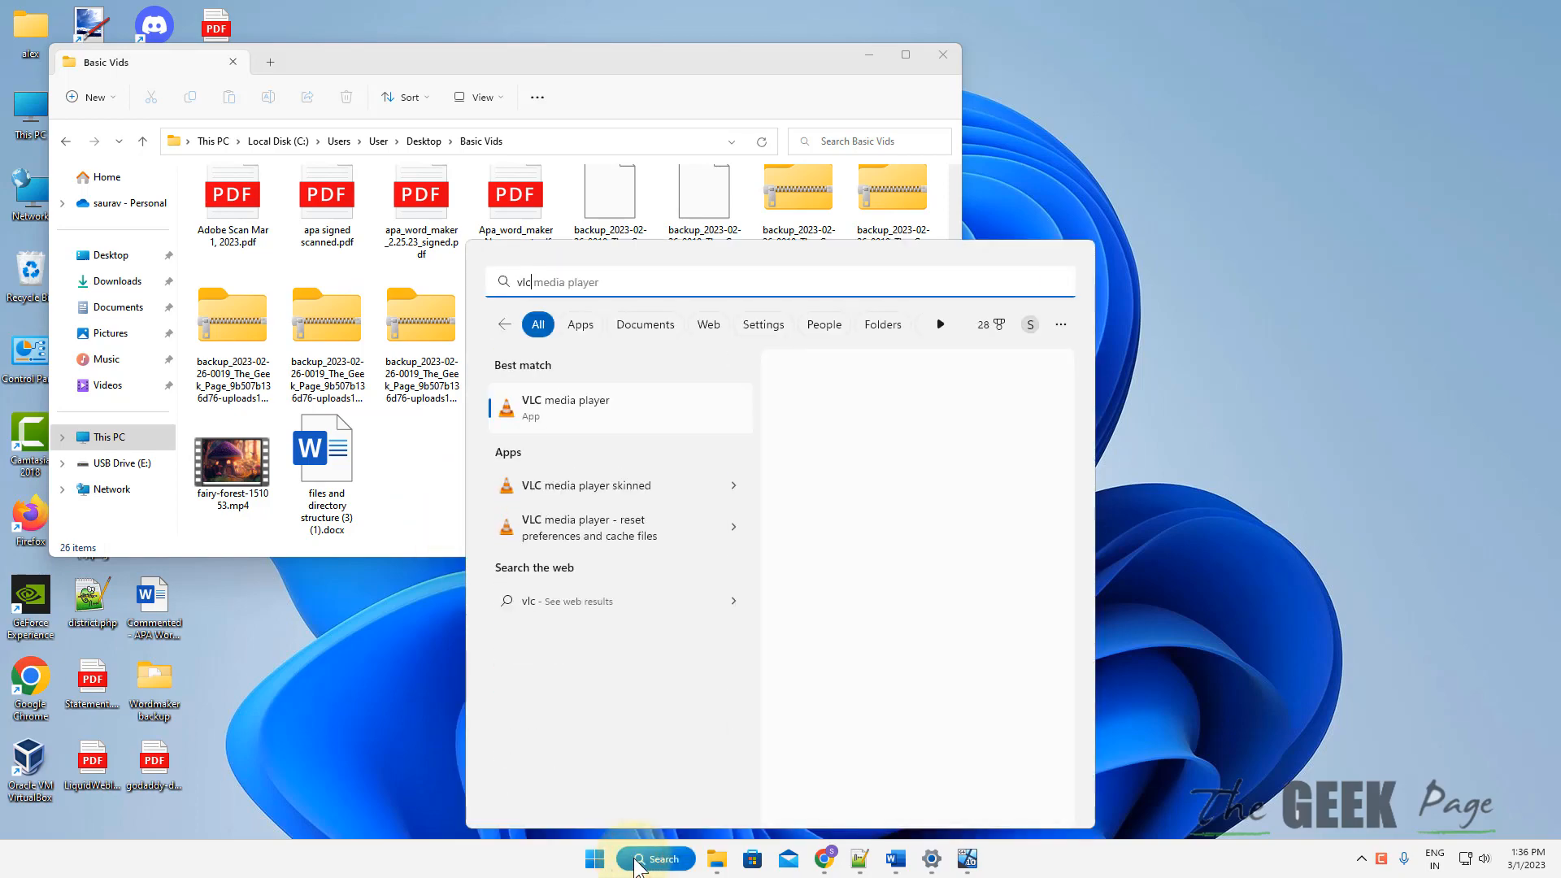
left_click(566, 406)
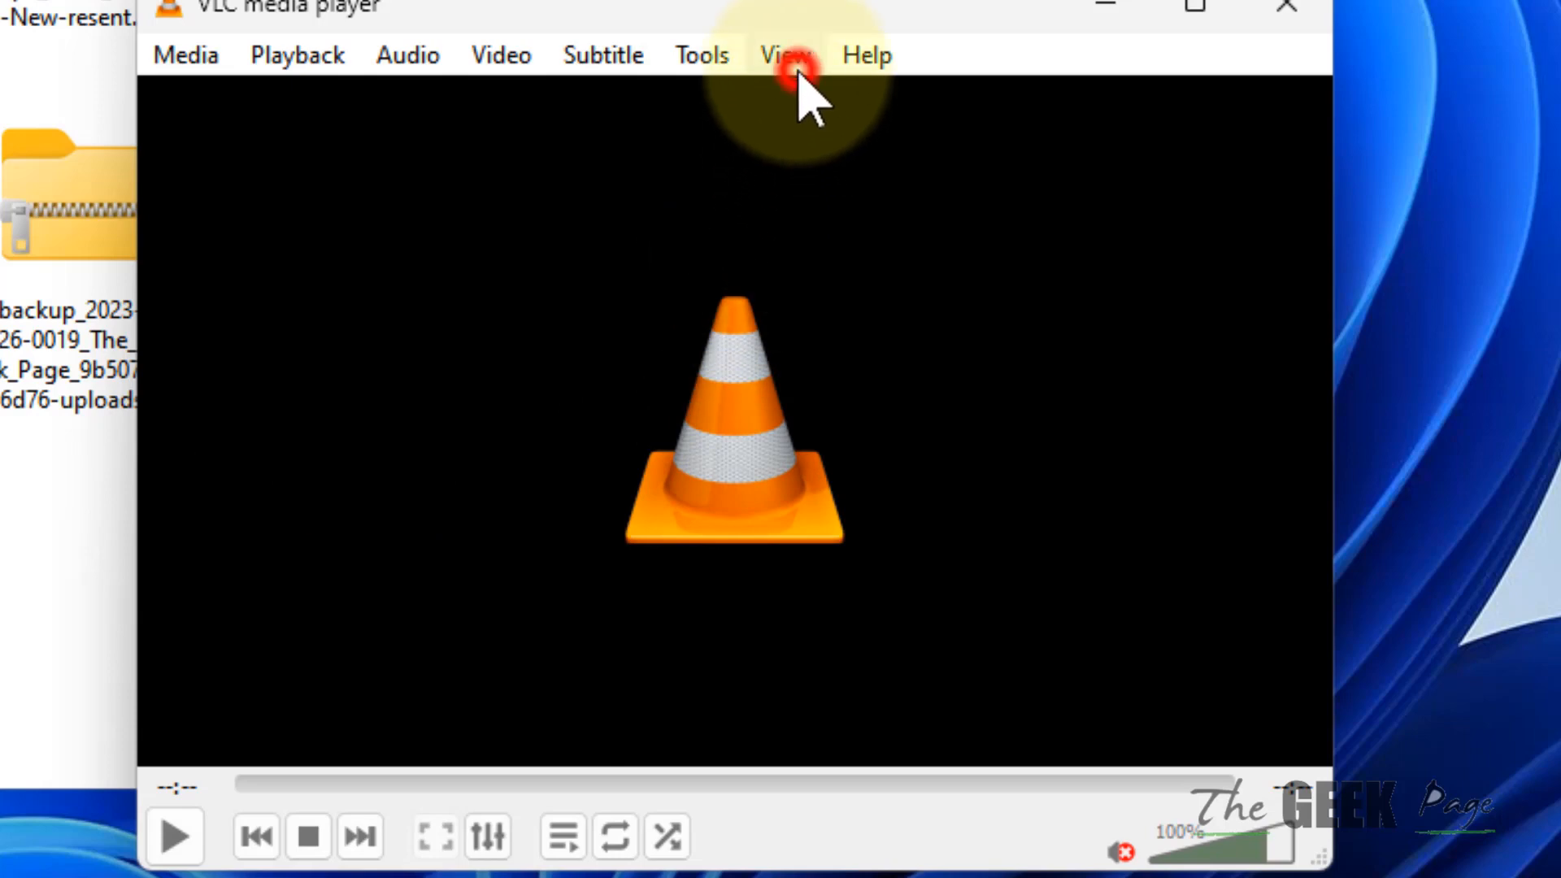
left_click(784, 55)
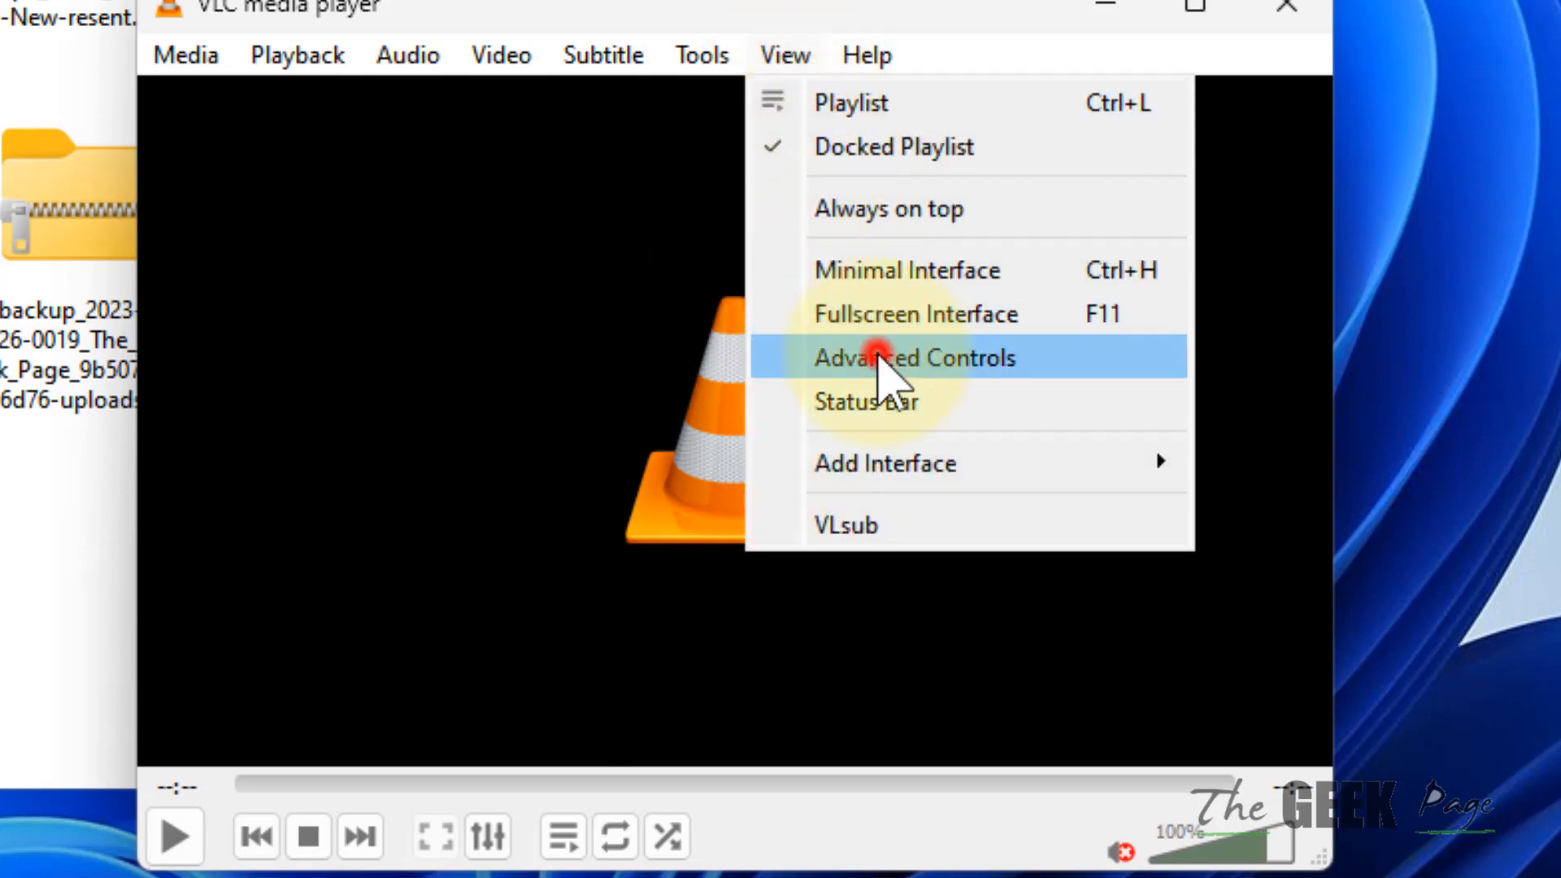
left_click(912, 358)
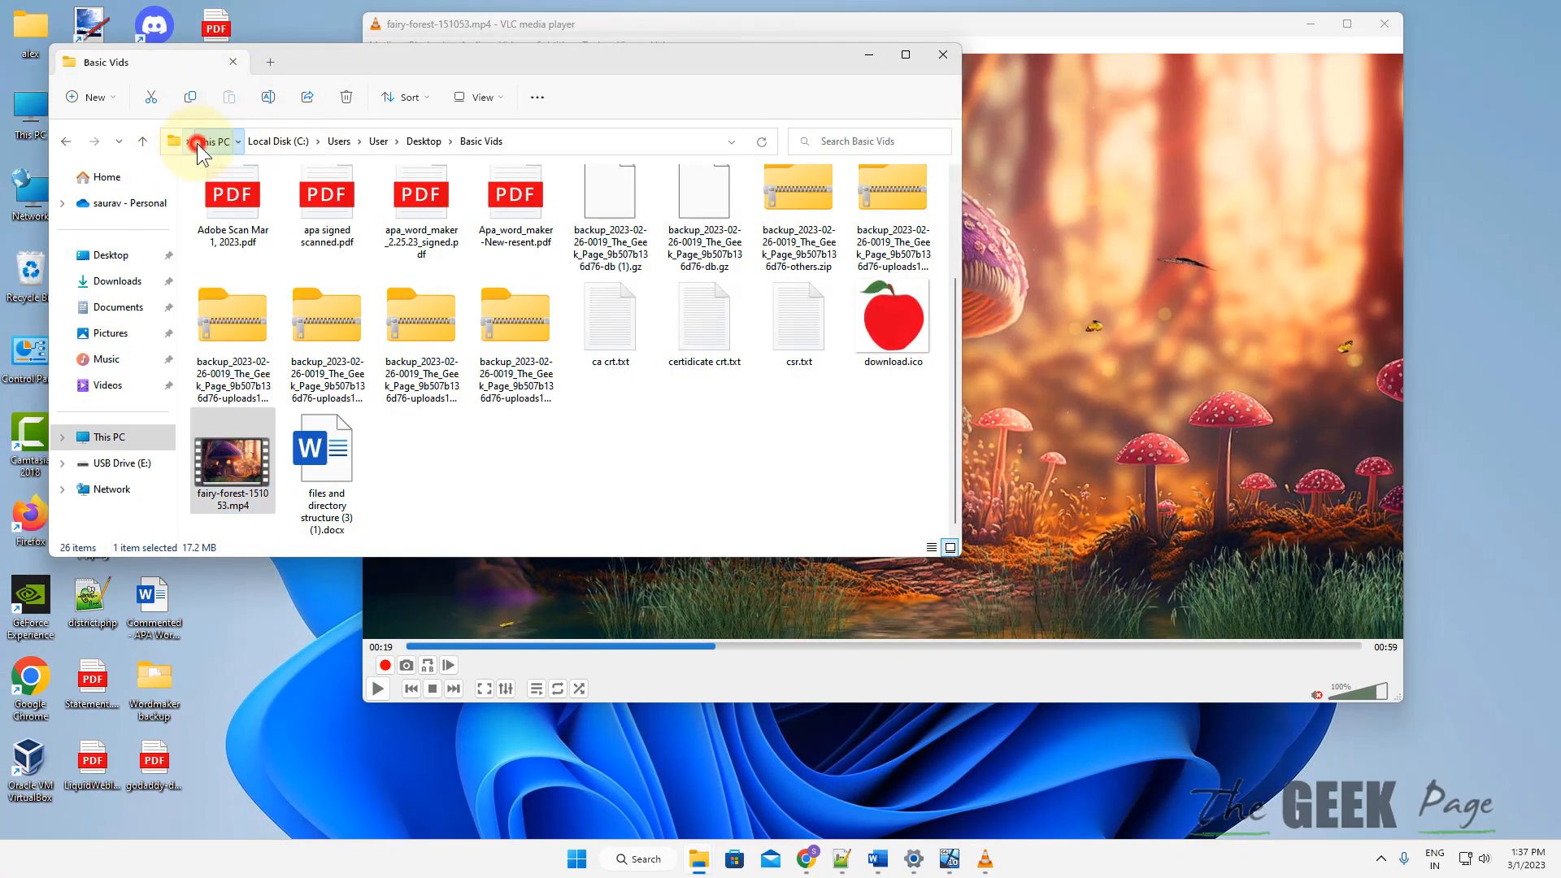
- Locate the vlc-record clip in This PC > Videos, choose VLC to open it, then close File Explorer
left_click(197, 140)
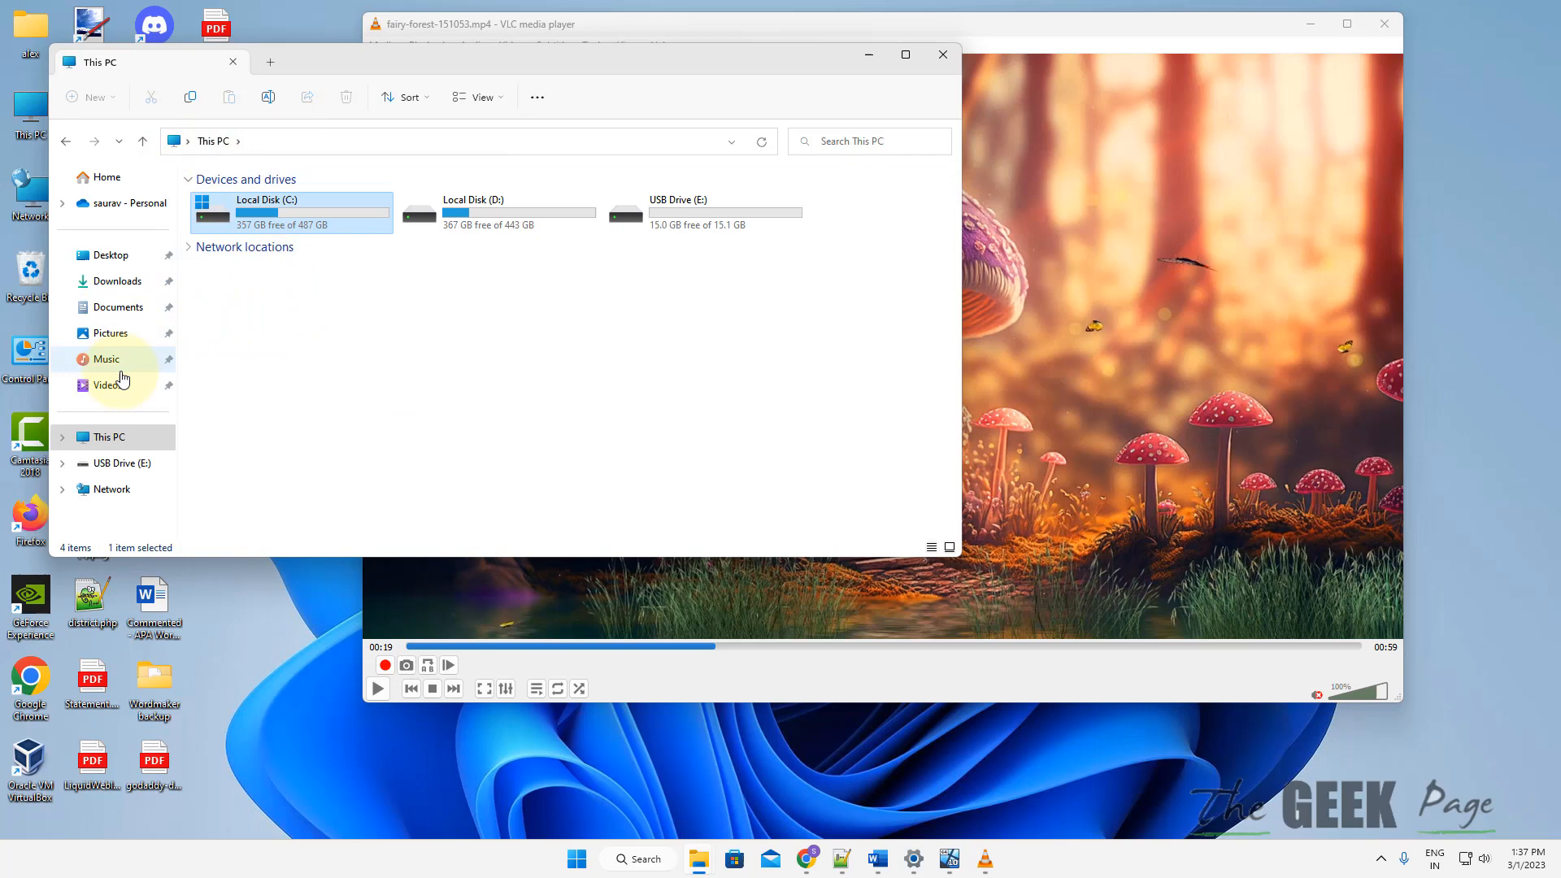
left_click(107, 386)
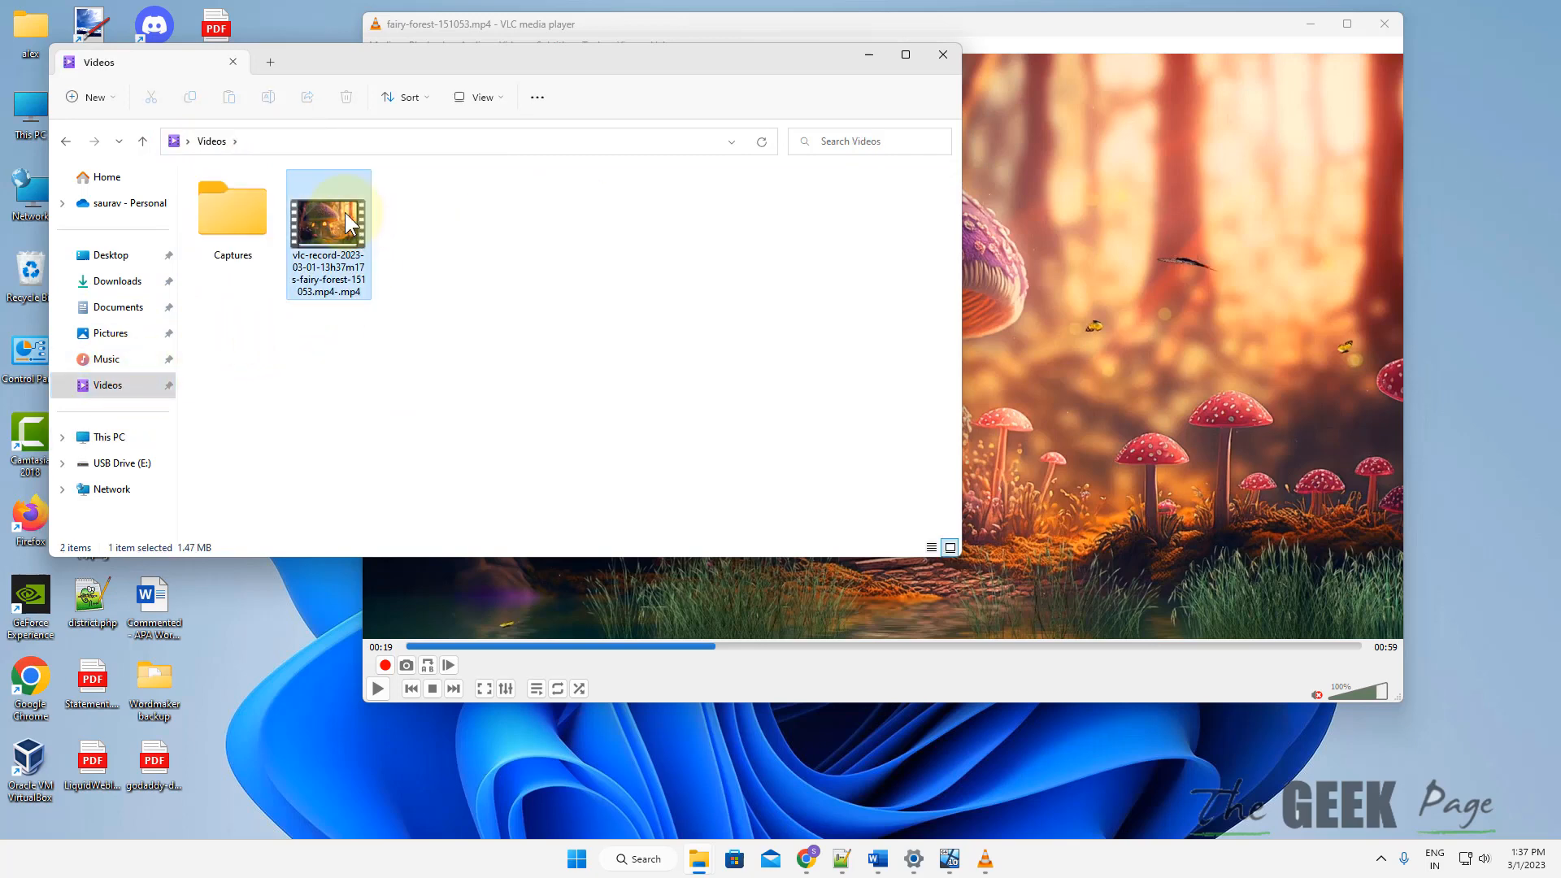
right_click(328, 219)
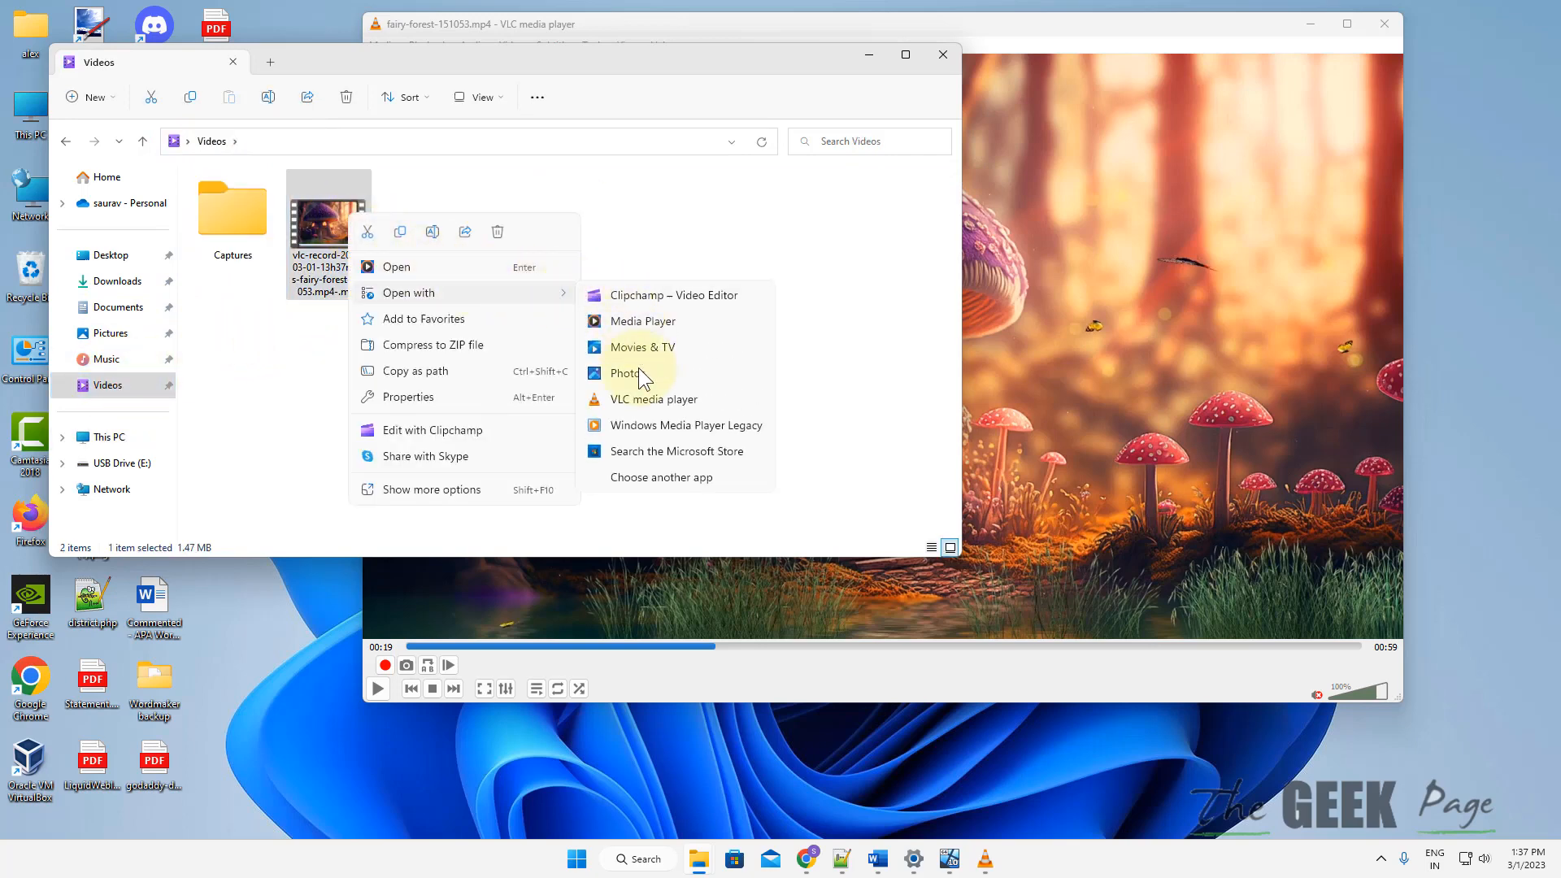
left_click(662, 477)
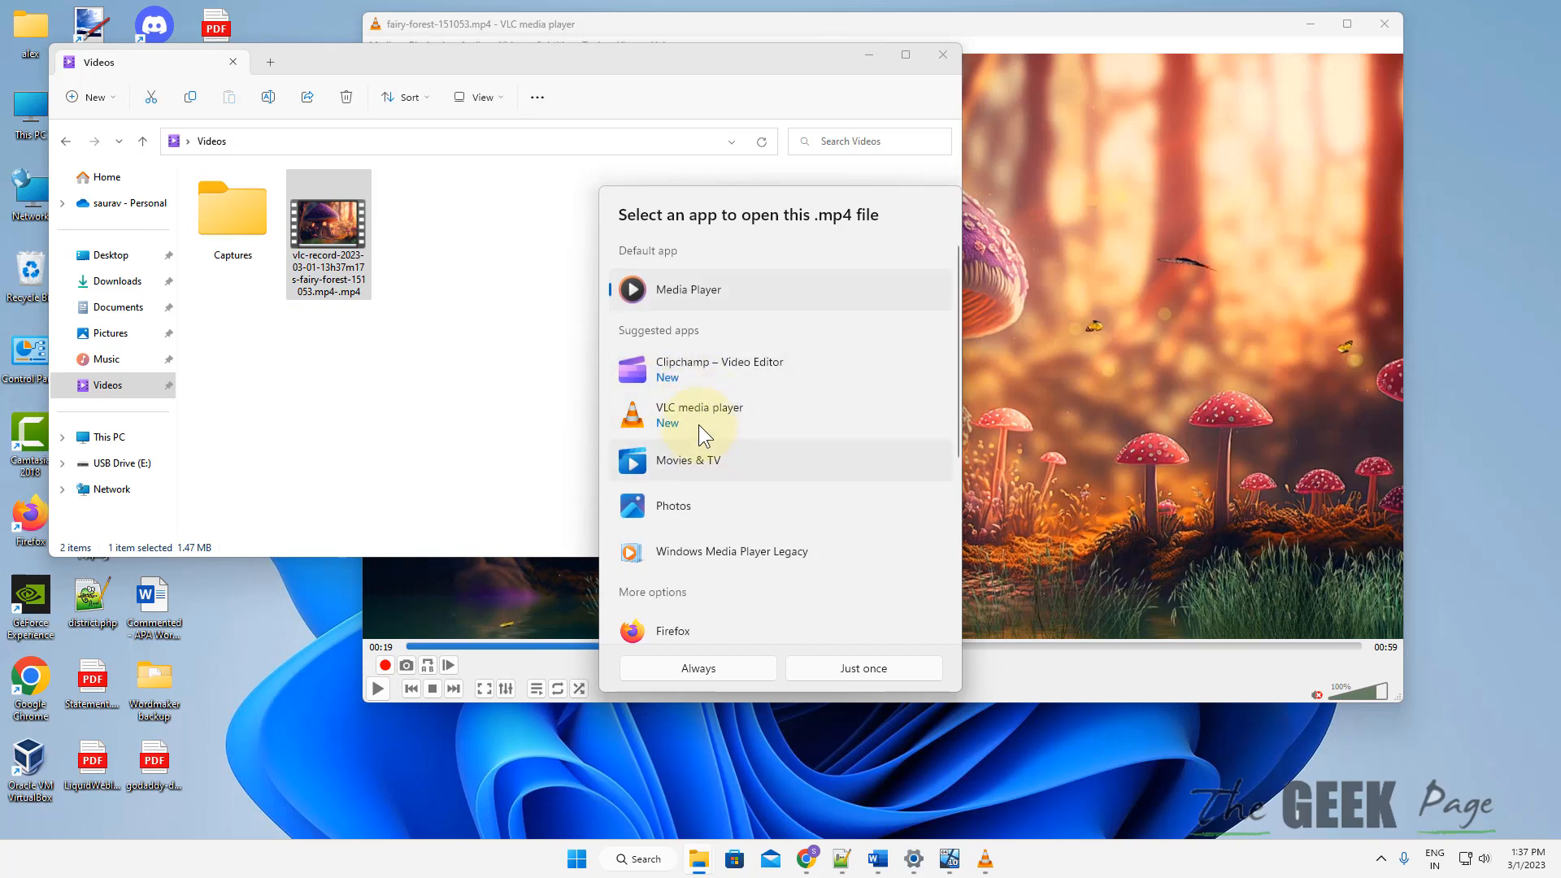
left_click(862, 668)
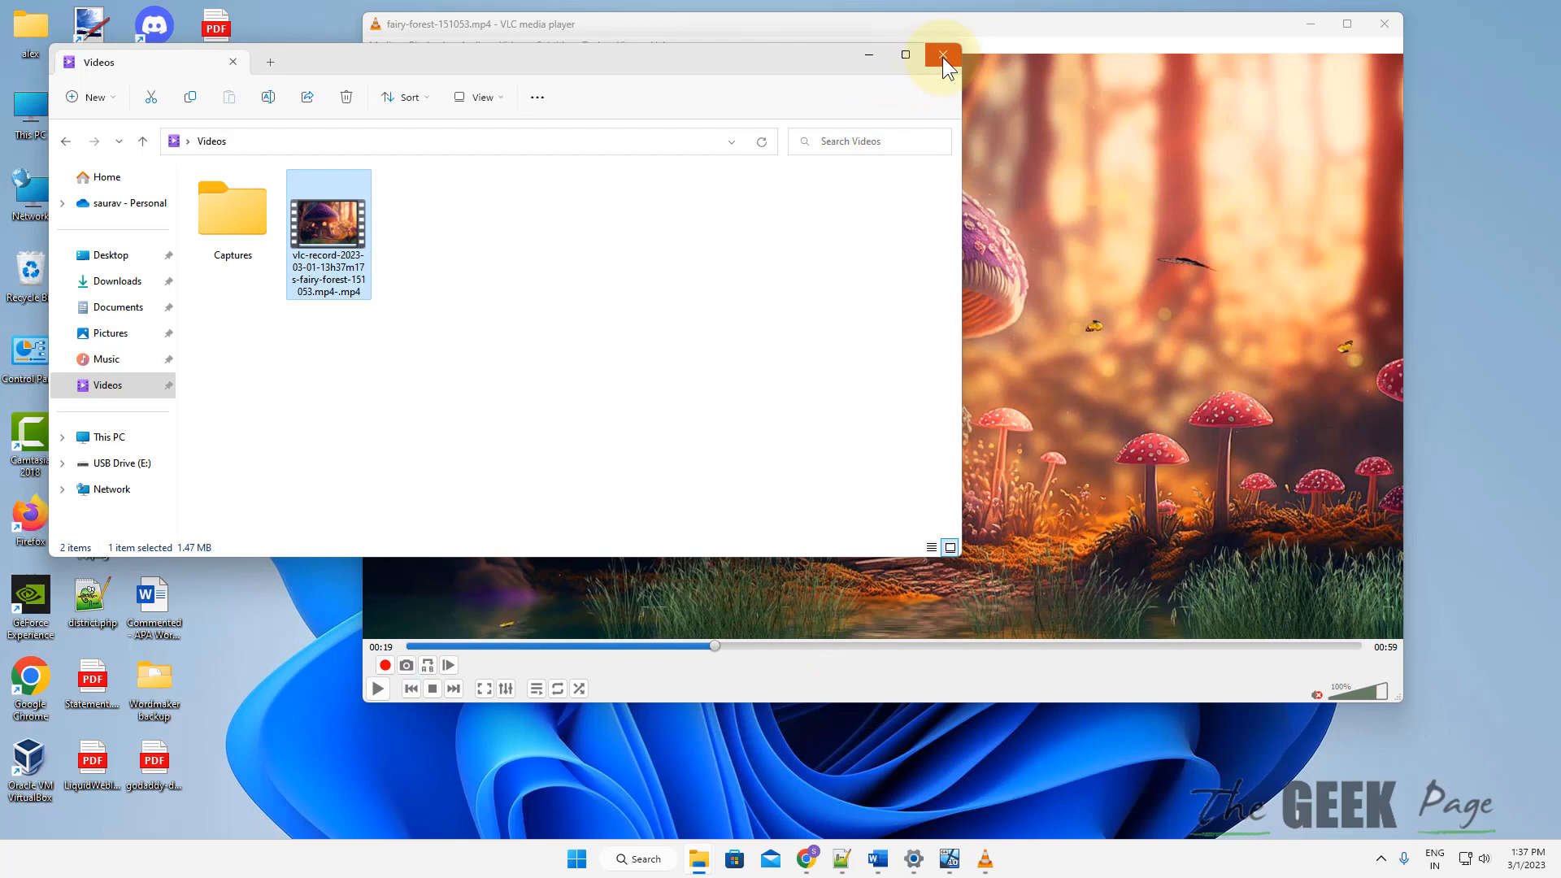
left_click(941, 55)
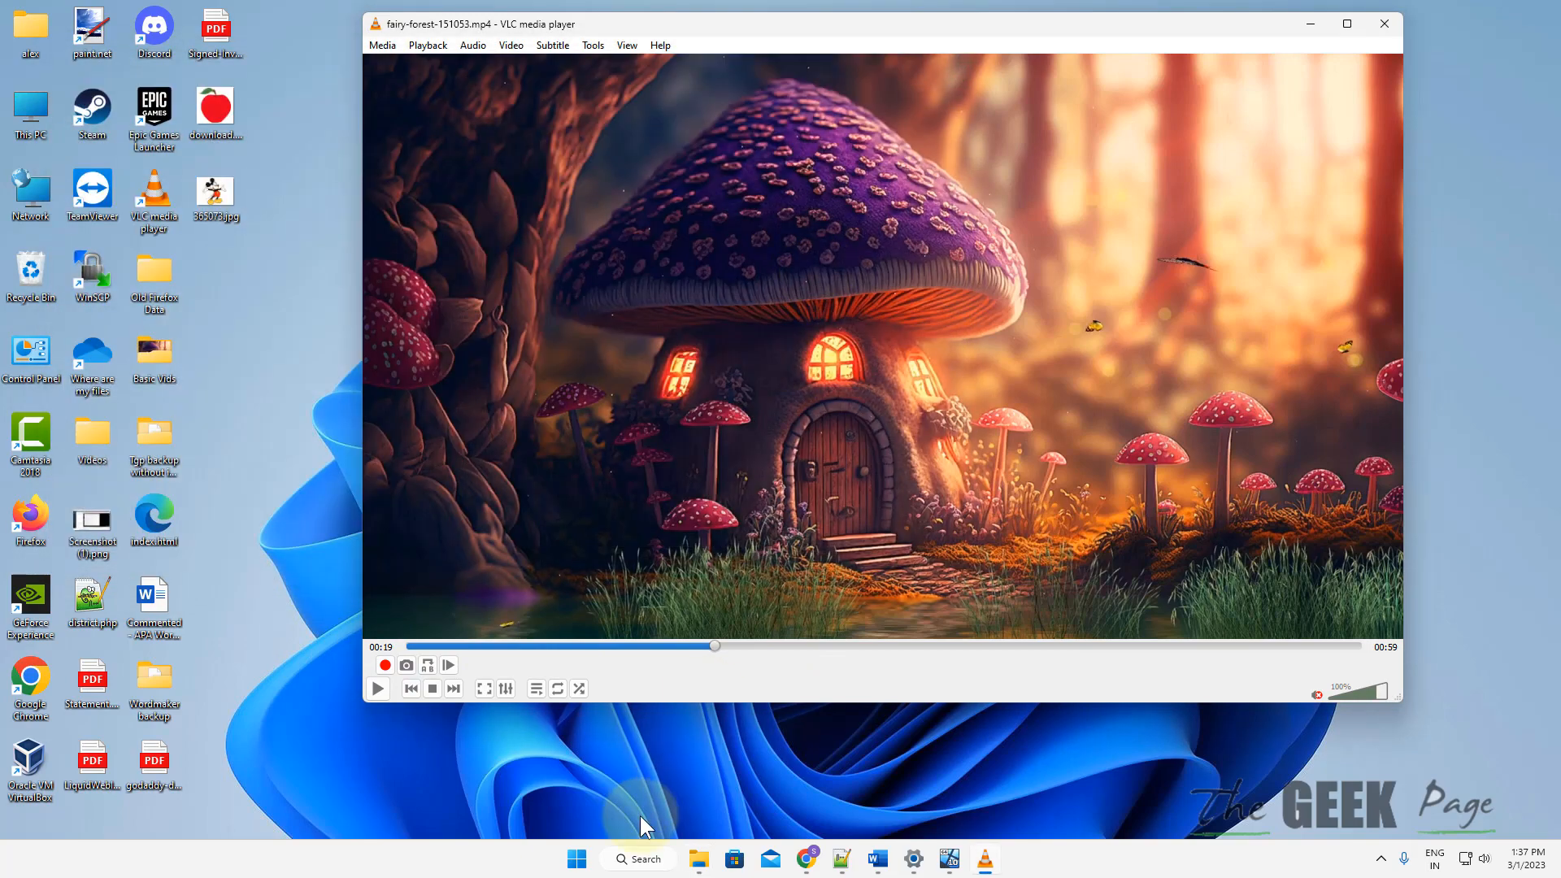